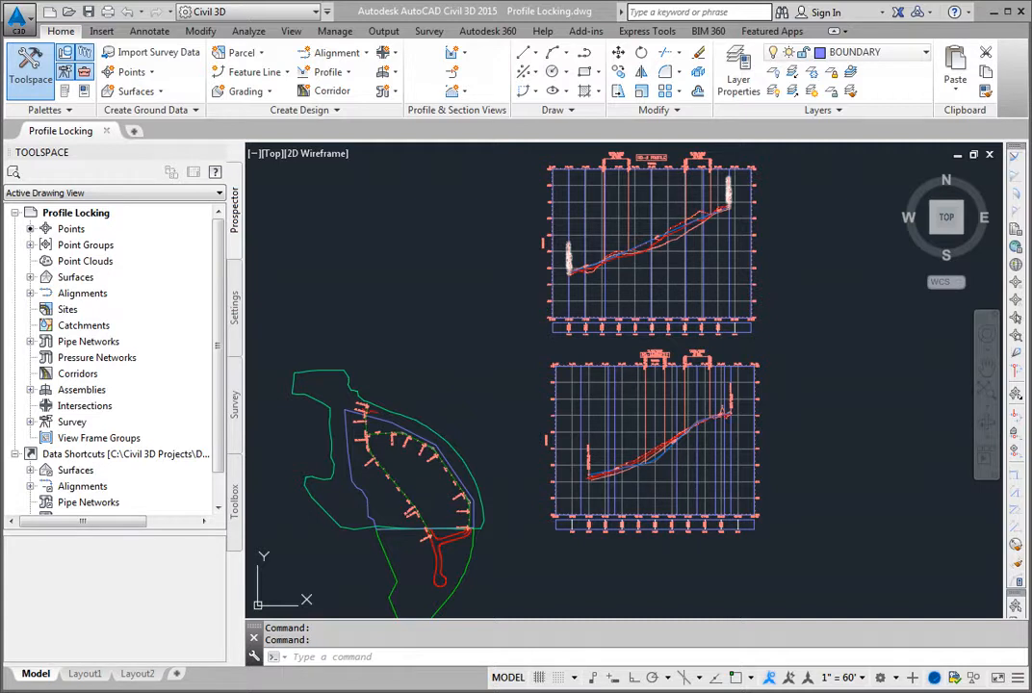
# - Inspect the RD-2 alignment near station 19+00 and bring the profile grid into view
pyautogui.click(389, 446)
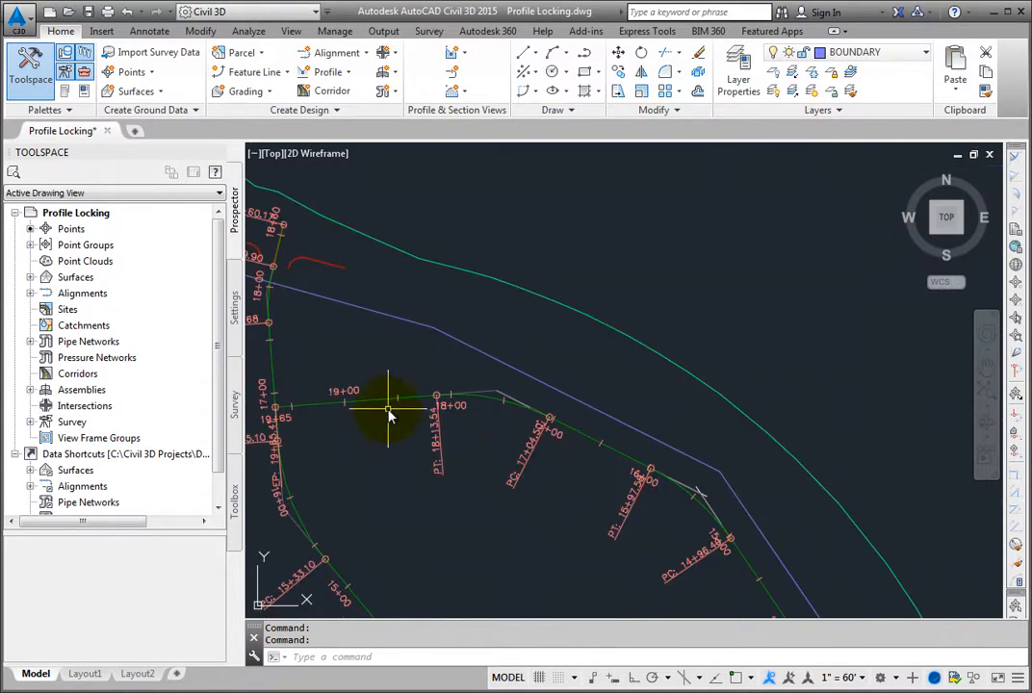
pyautogui.moveTo(404, 404)
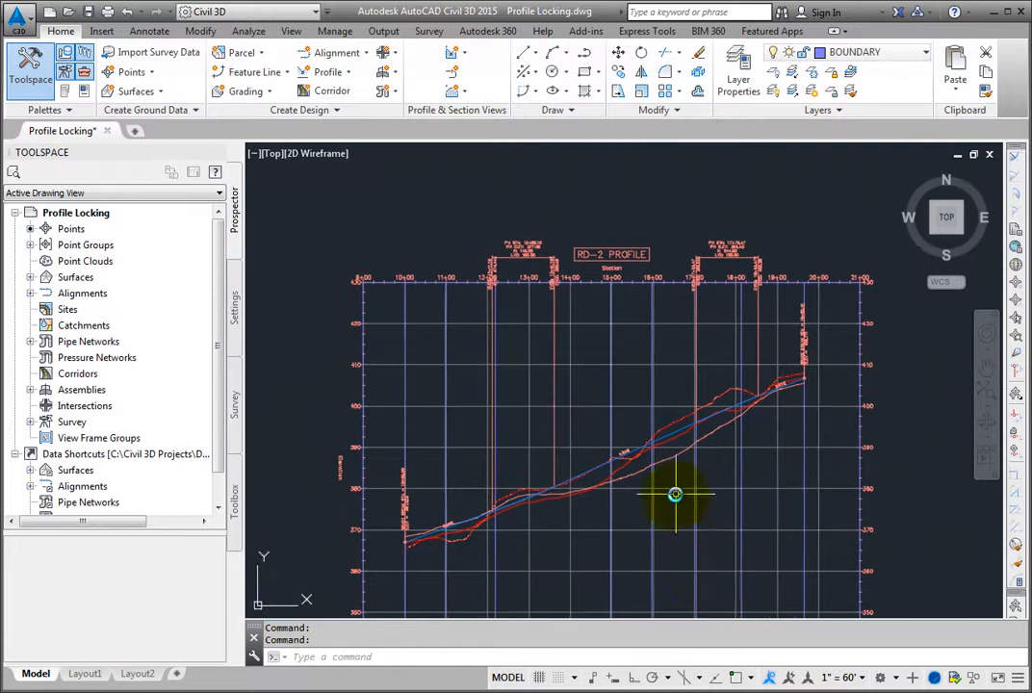
# - Select the FG (1) proposed profile and bring up its Profile Properties dialog
pyautogui.scroll(3)
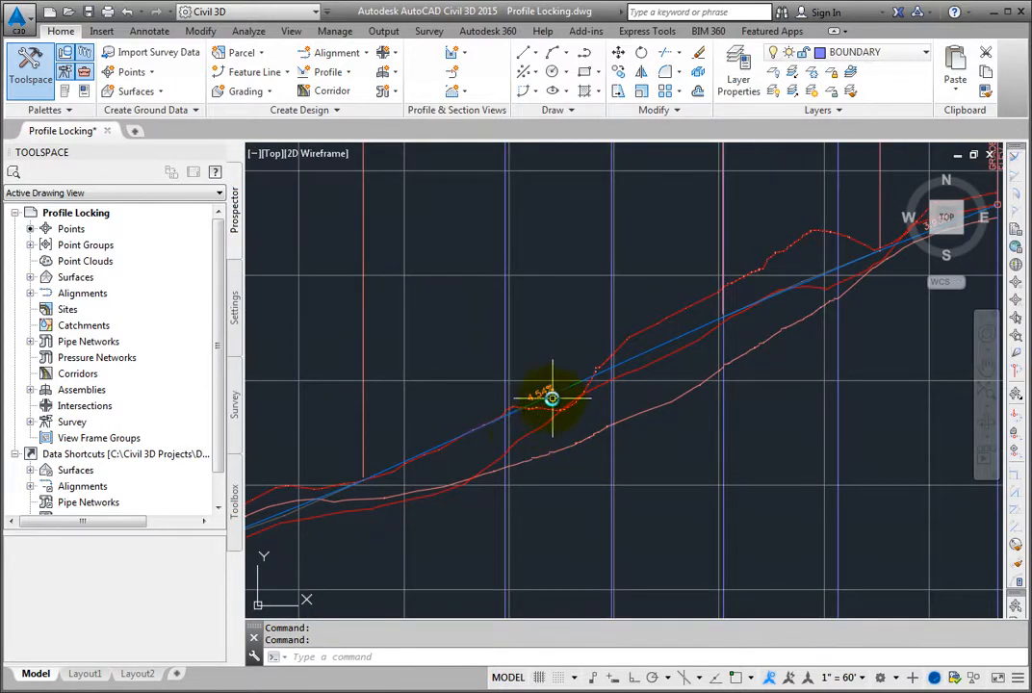
pyautogui.click(550, 397)
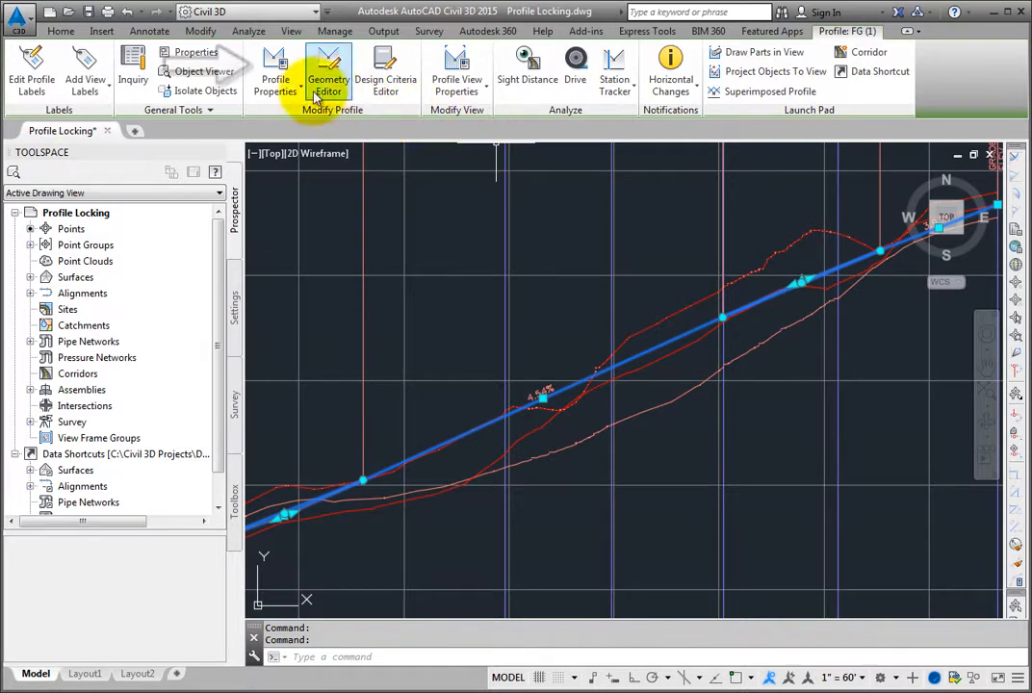
pyautogui.click(273, 70)
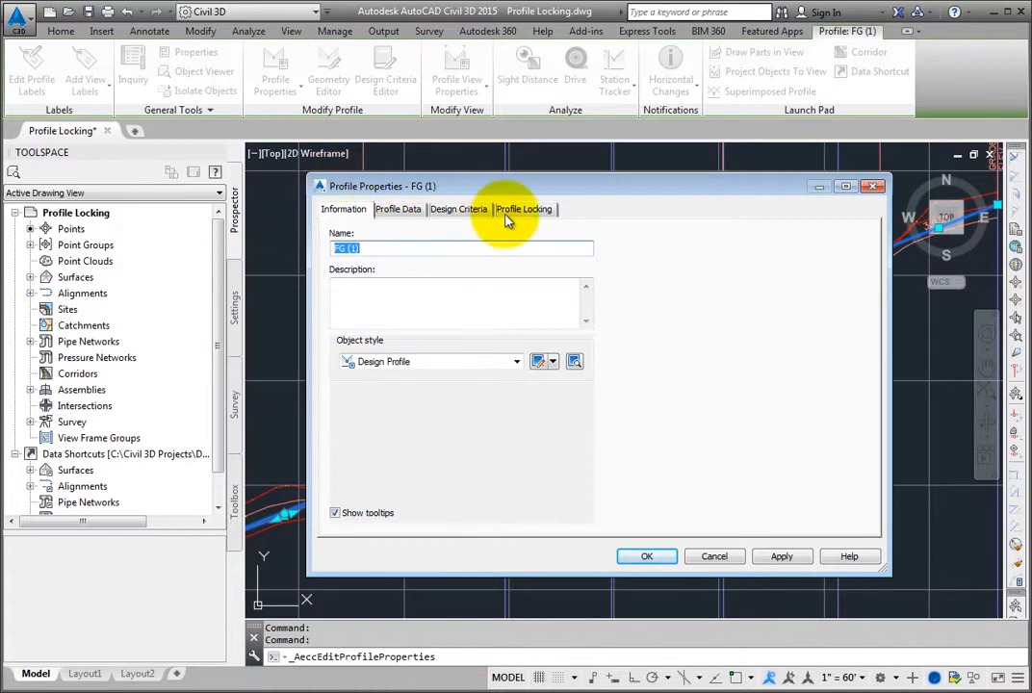
# - Show the Profile Locking settings and toggle the notify-affected-entities option off and back on
pyautogui.click(523, 207)
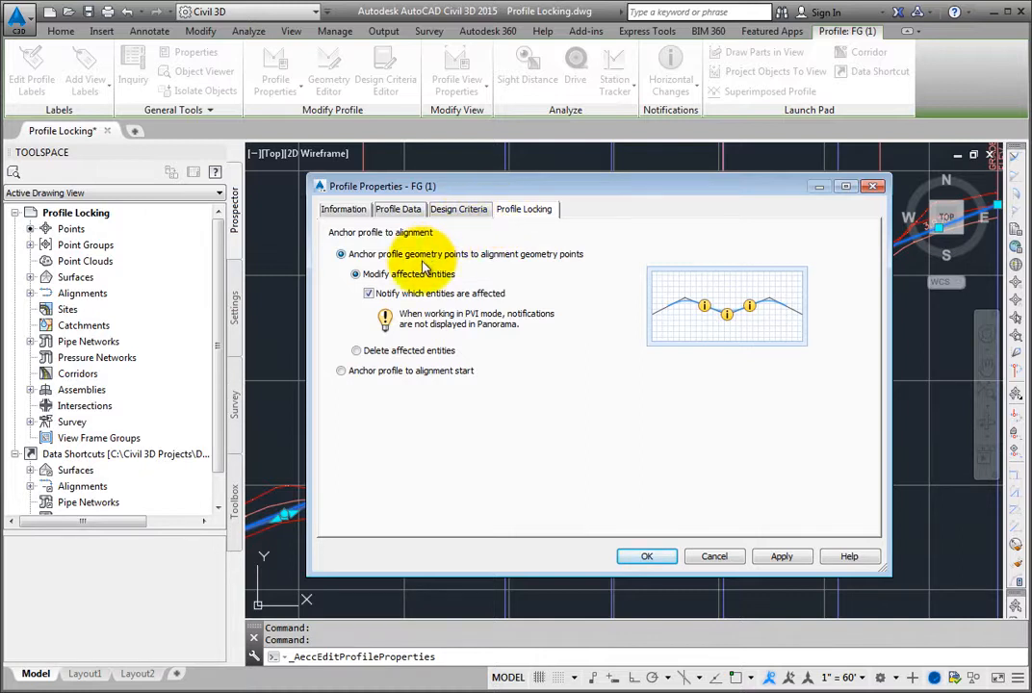
pyautogui.click(341, 254)
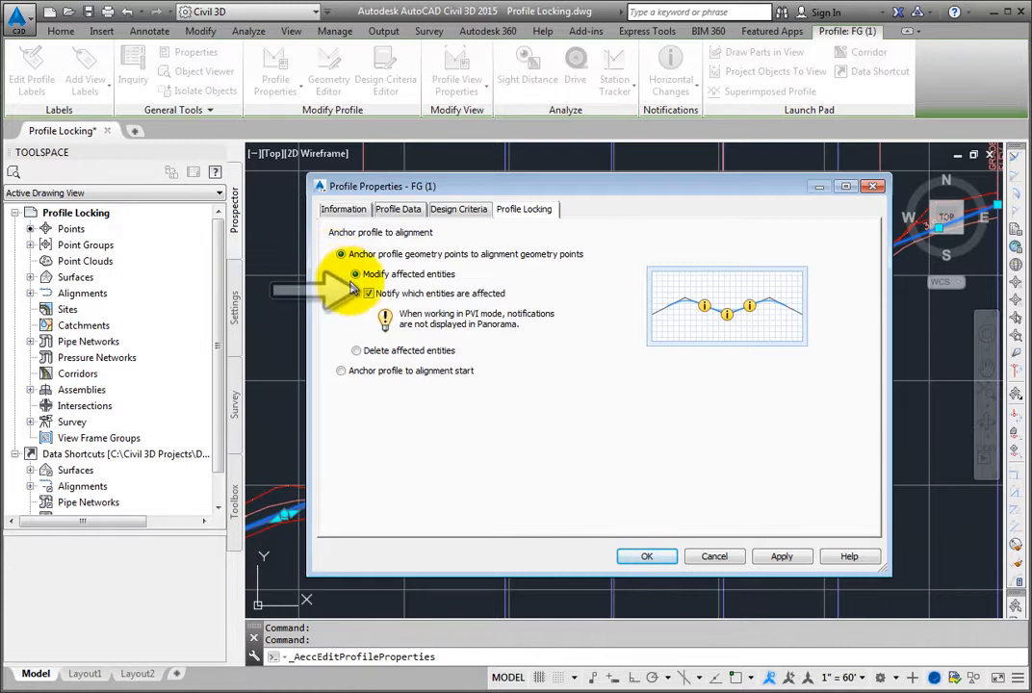
pyautogui.click(367, 293)
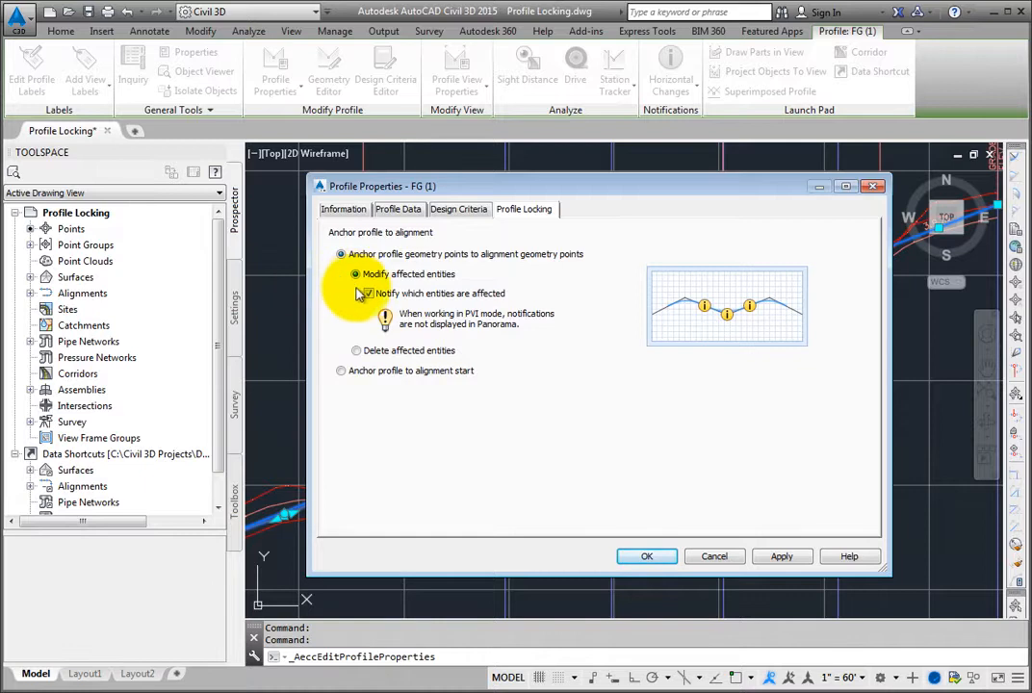
pyautogui.click(365, 292)
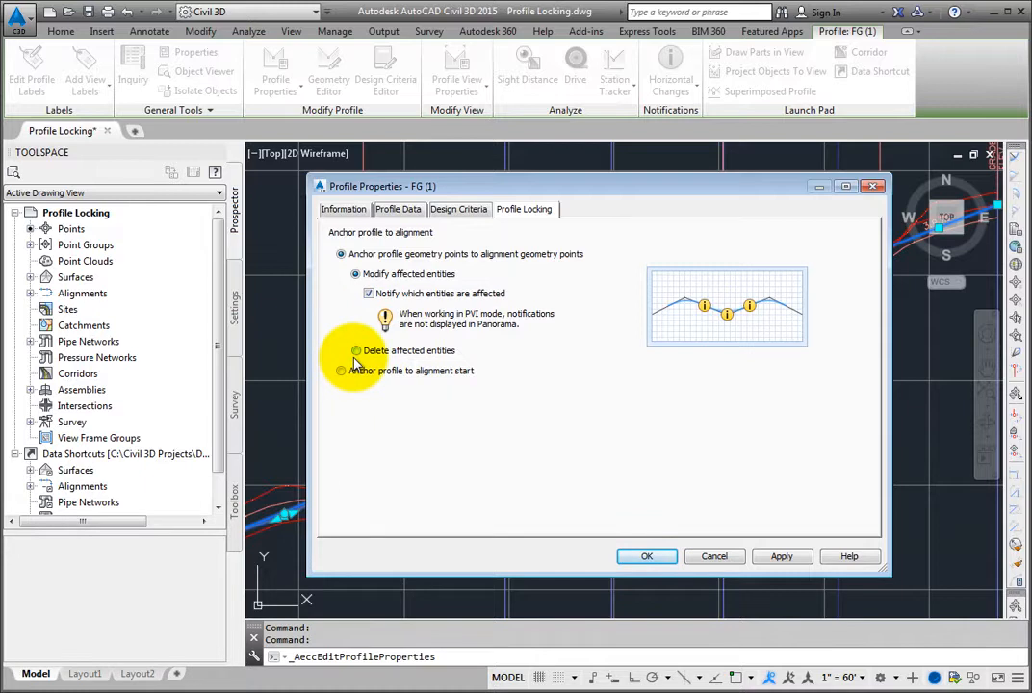
# - Switch the FG (1) profile to anchor at the alignment start
pyautogui.click(340, 374)
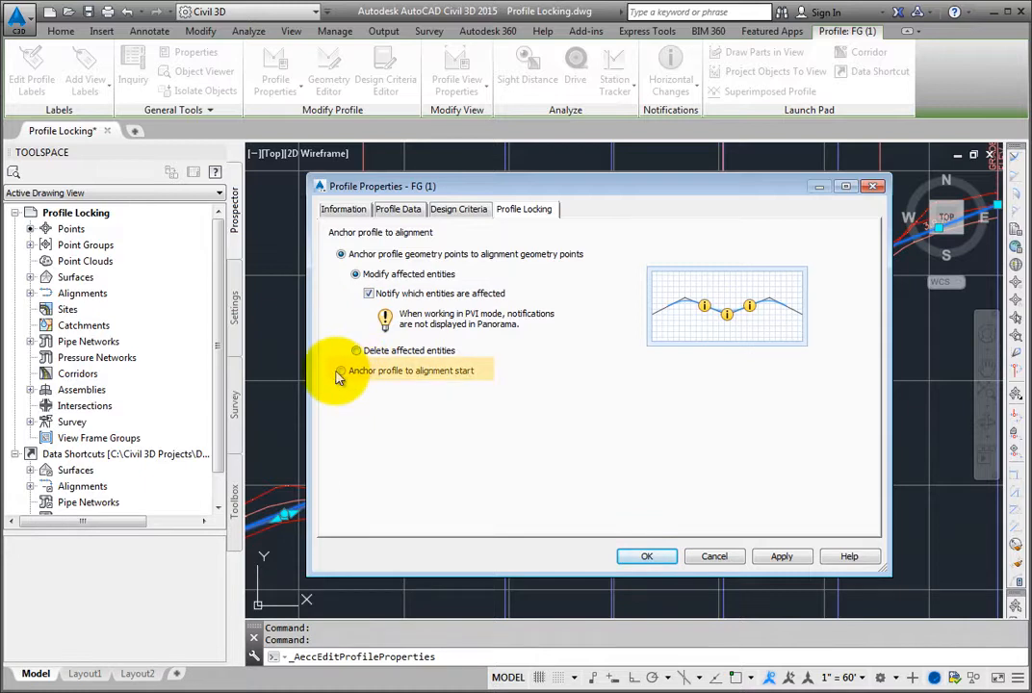
pyautogui.click(356, 370)
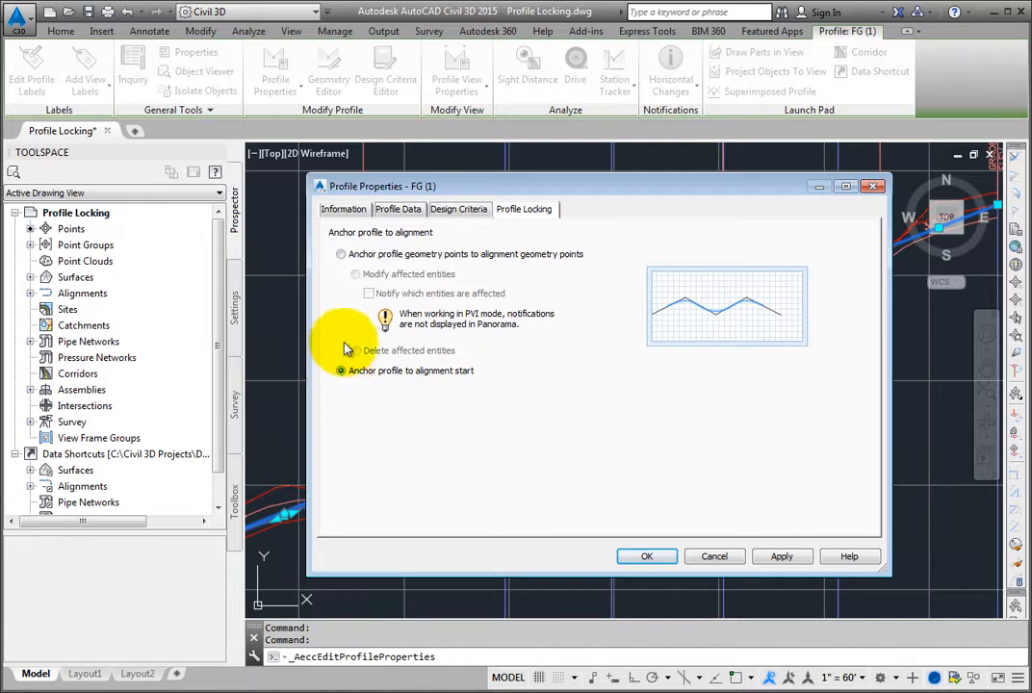
pyautogui.click(342, 254)
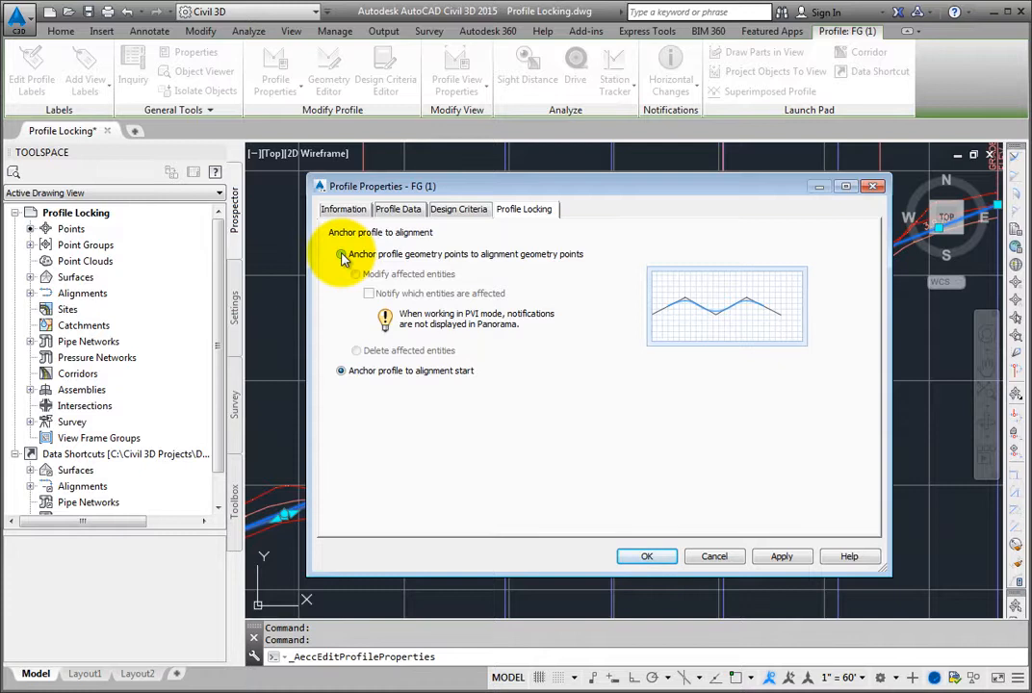
# - Anchor FG (1) to alignment geometry points, modify affected entities with Notify on, and confirm
pyautogui.click(354, 274)
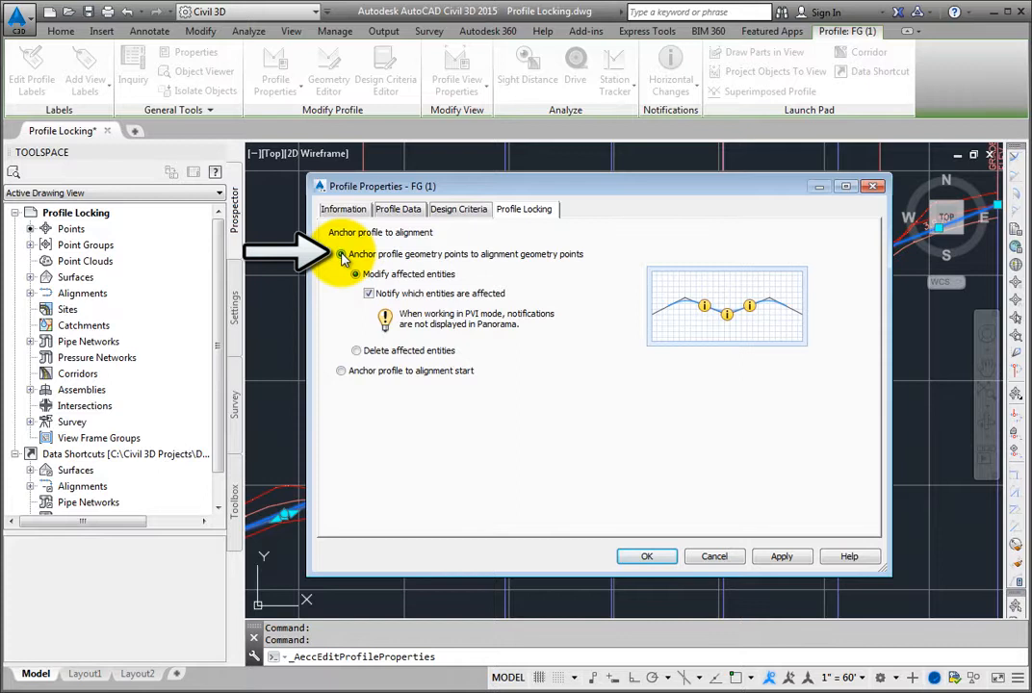
pyautogui.click(341, 254)
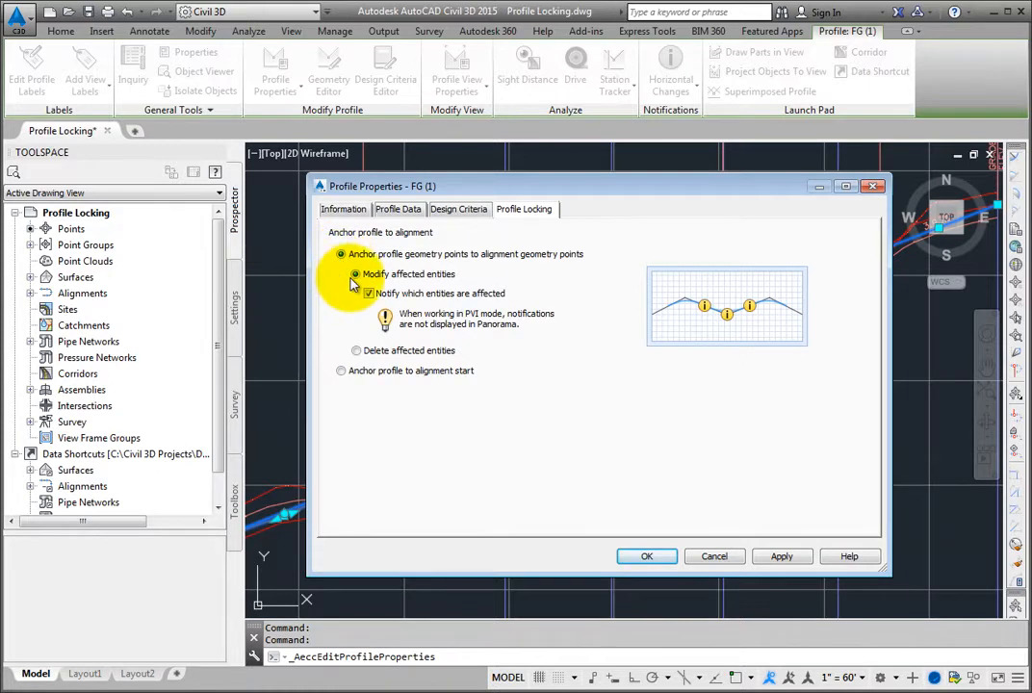
pyautogui.click(354, 273)
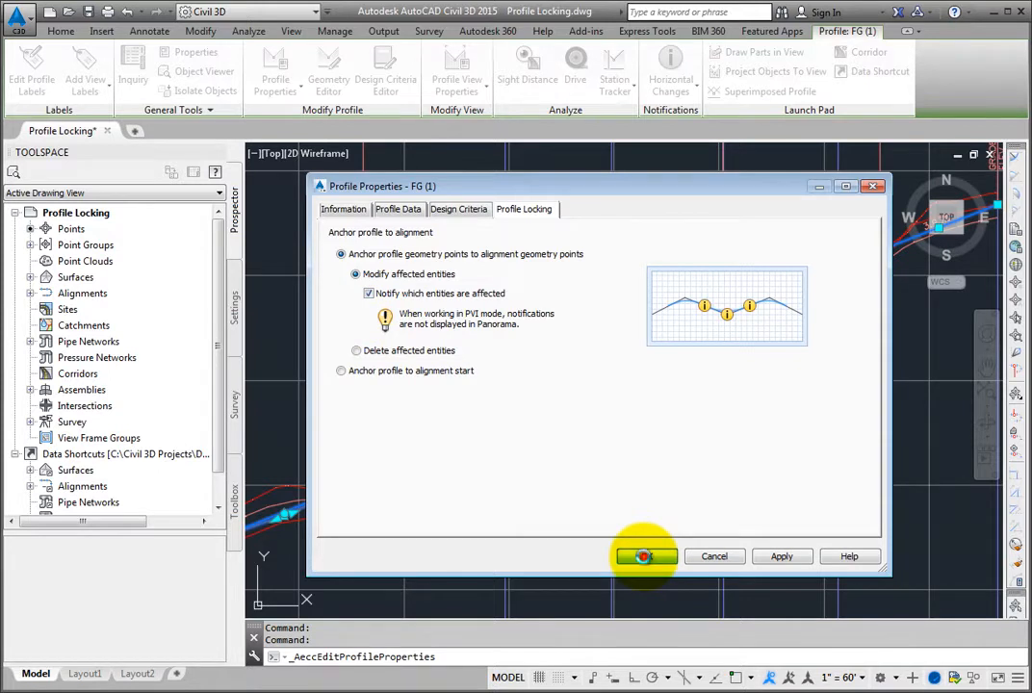
pyautogui.click(643, 554)
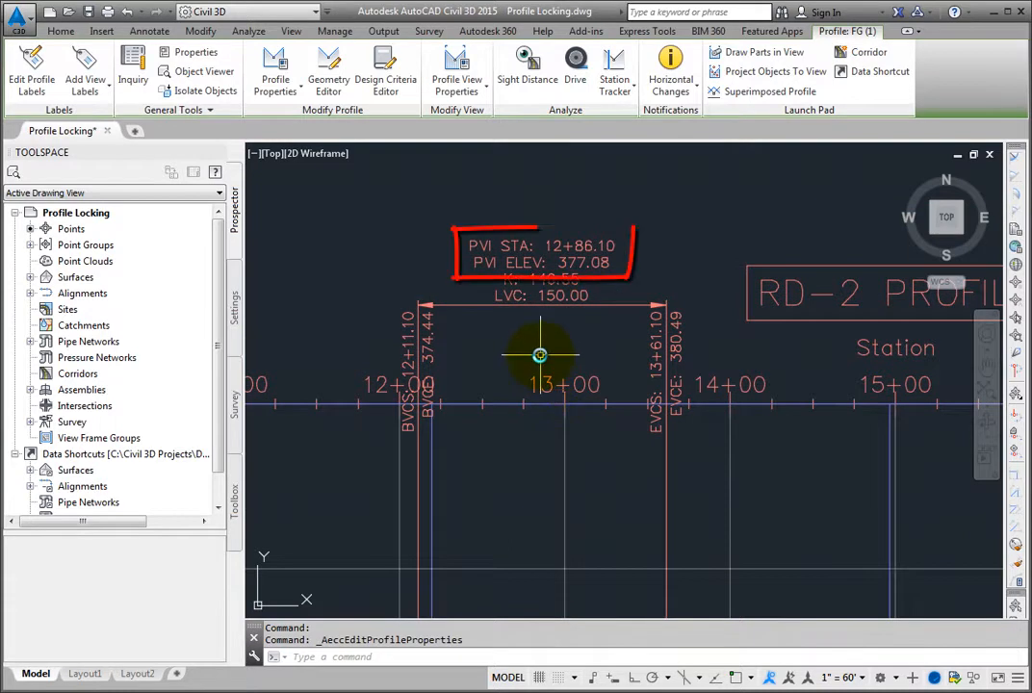
pyautogui.moveTo(539, 354)
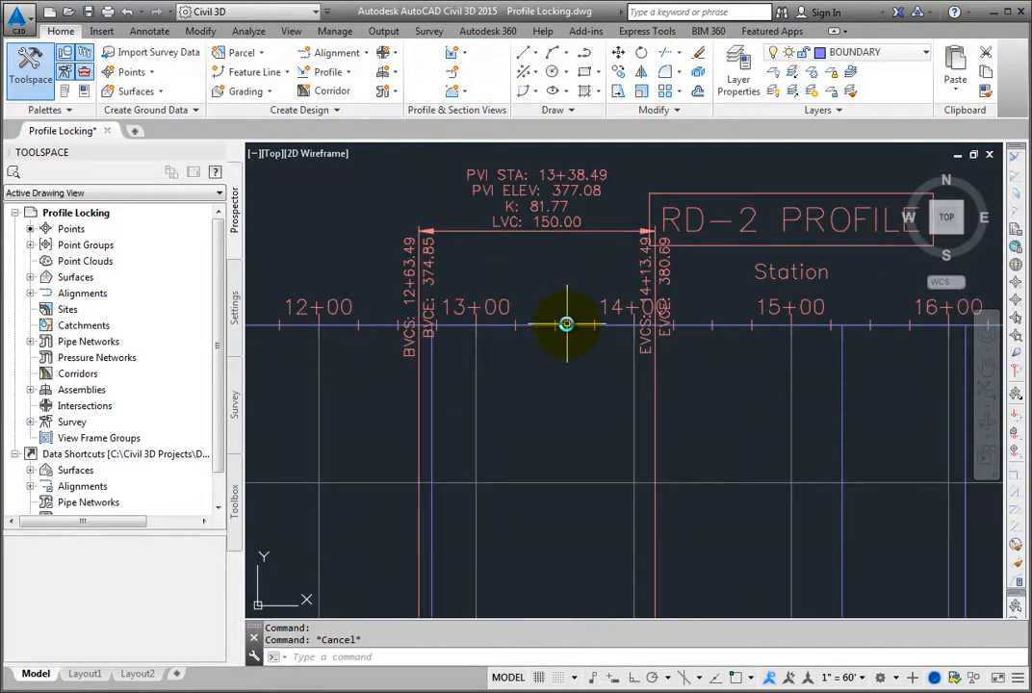
# - Zoom to the full RD-2 profile and select the FG (1) profile carrying change markers
pyautogui.scroll(-3)
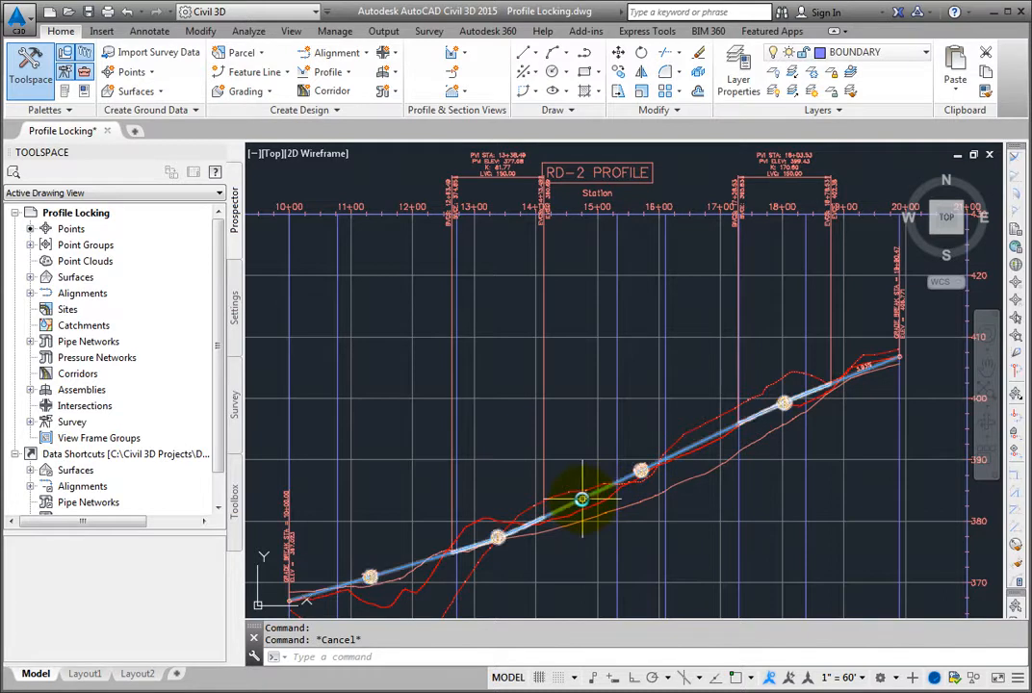
pyautogui.click(581, 498)
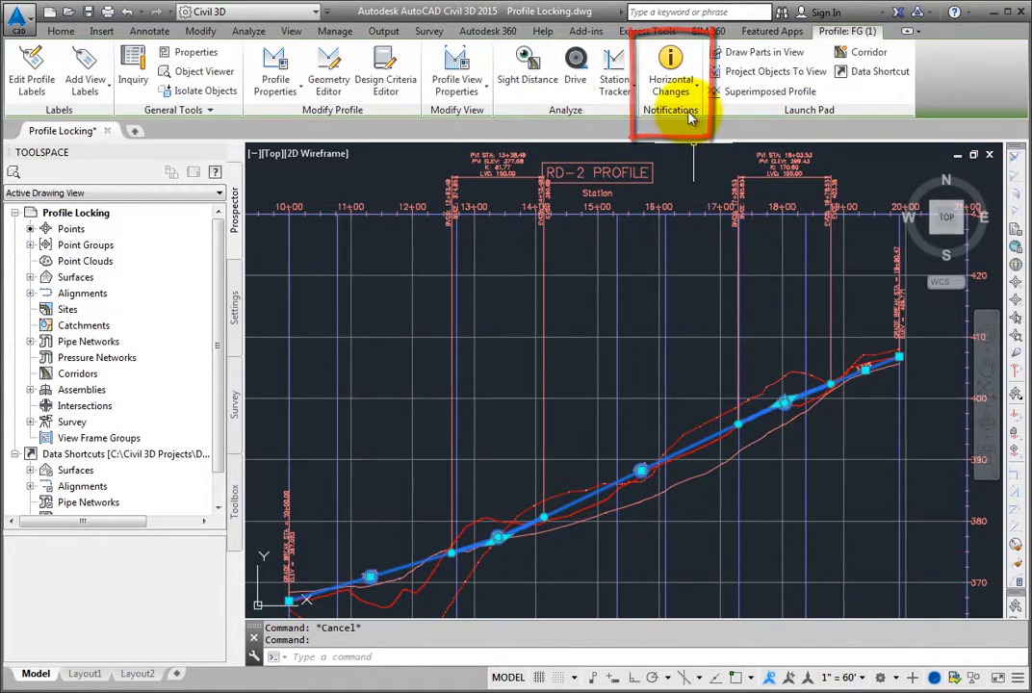
# - Dismiss all horizontal change notifications on the FG (1) profile
pyautogui.click(670, 107)
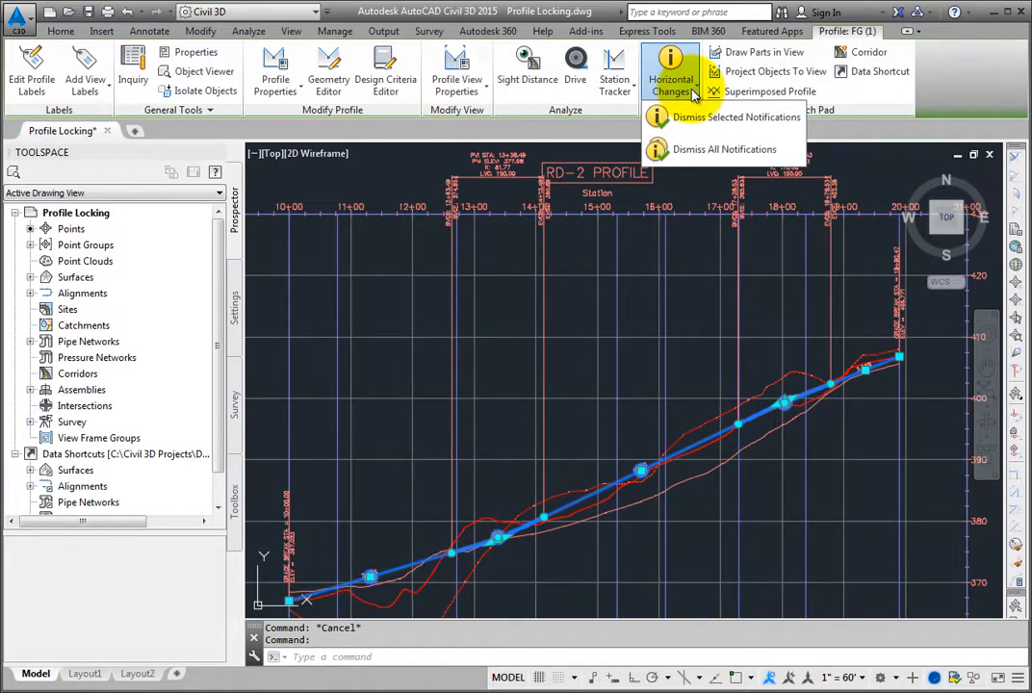
pyautogui.moveTo(702, 117)
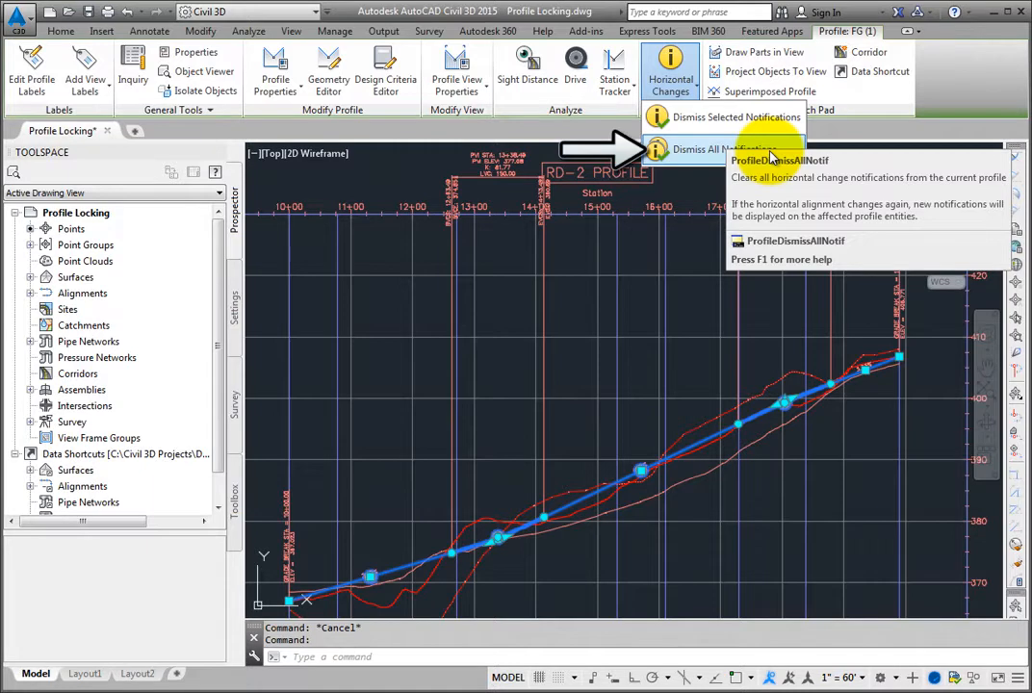
pyautogui.click(734, 151)
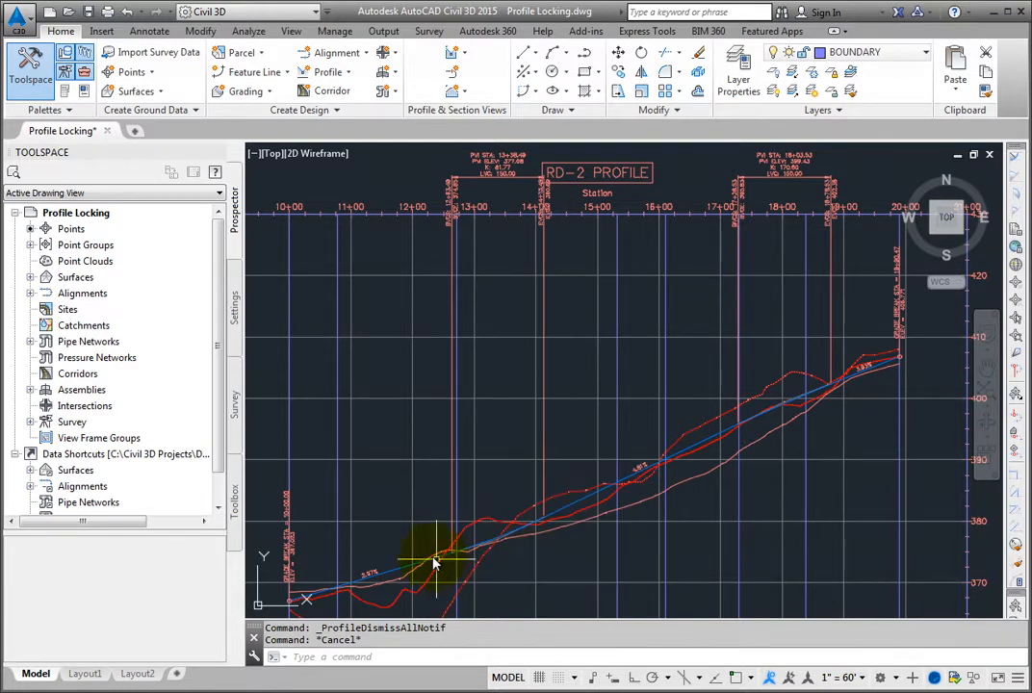
pyautogui.moveTo(387, 539)
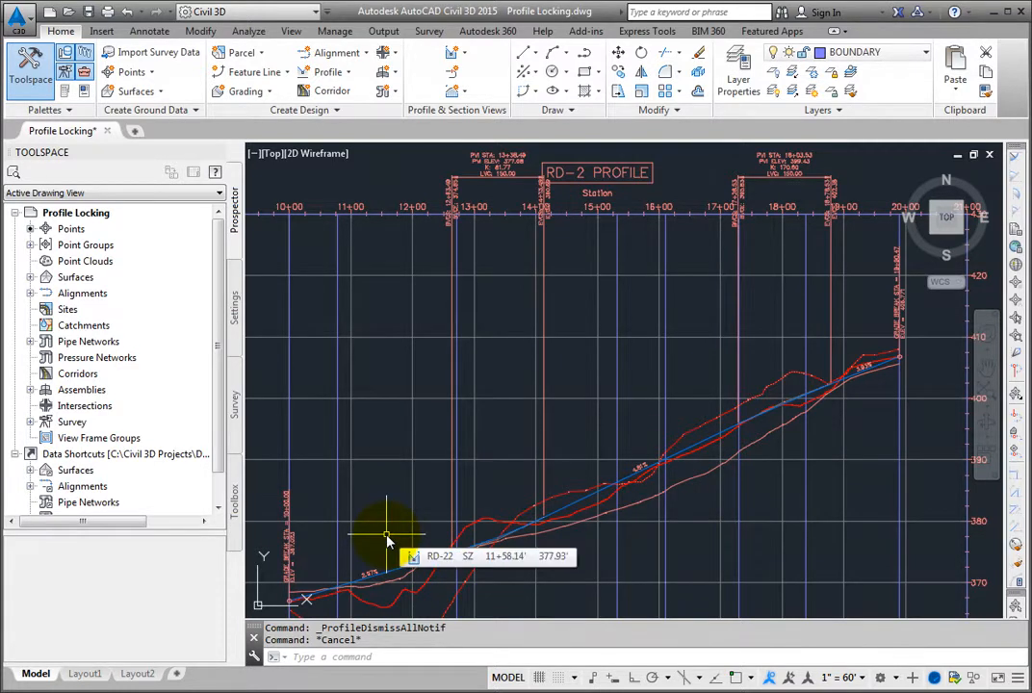